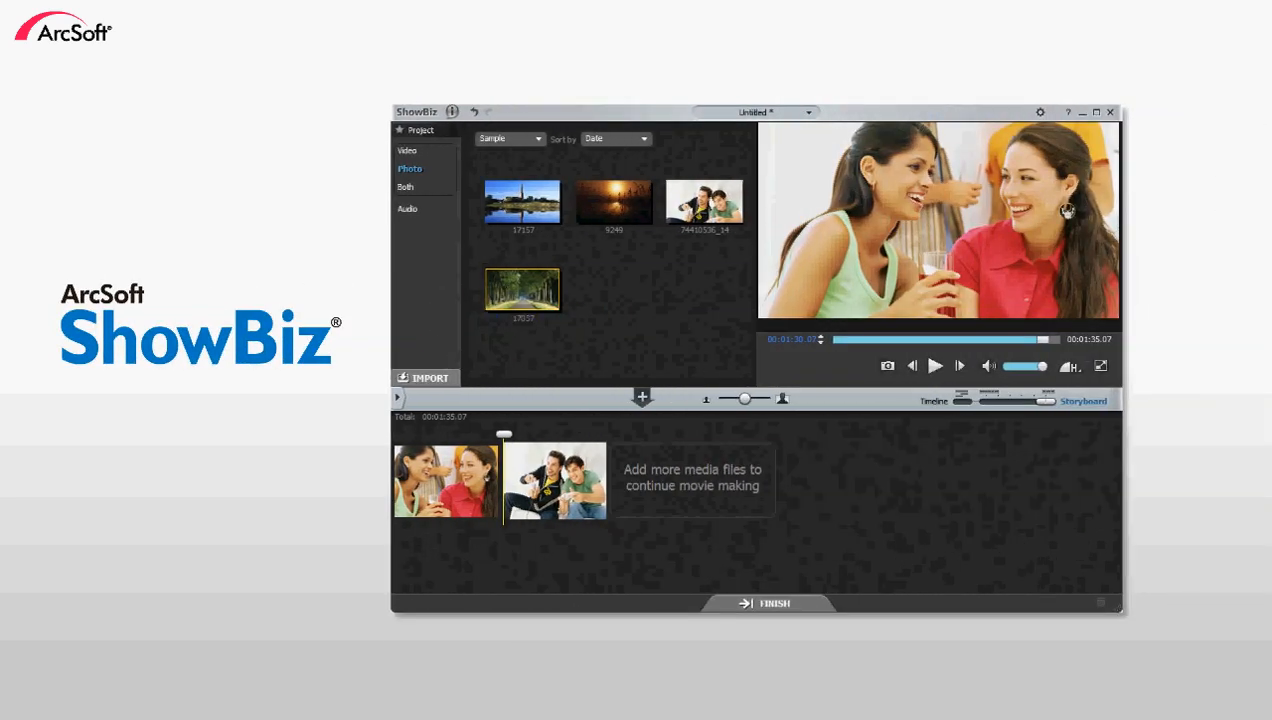
Trim the baby video into two short clips of about ten seconds total
{"action": "left_click", "coordinate": [424, 377]}
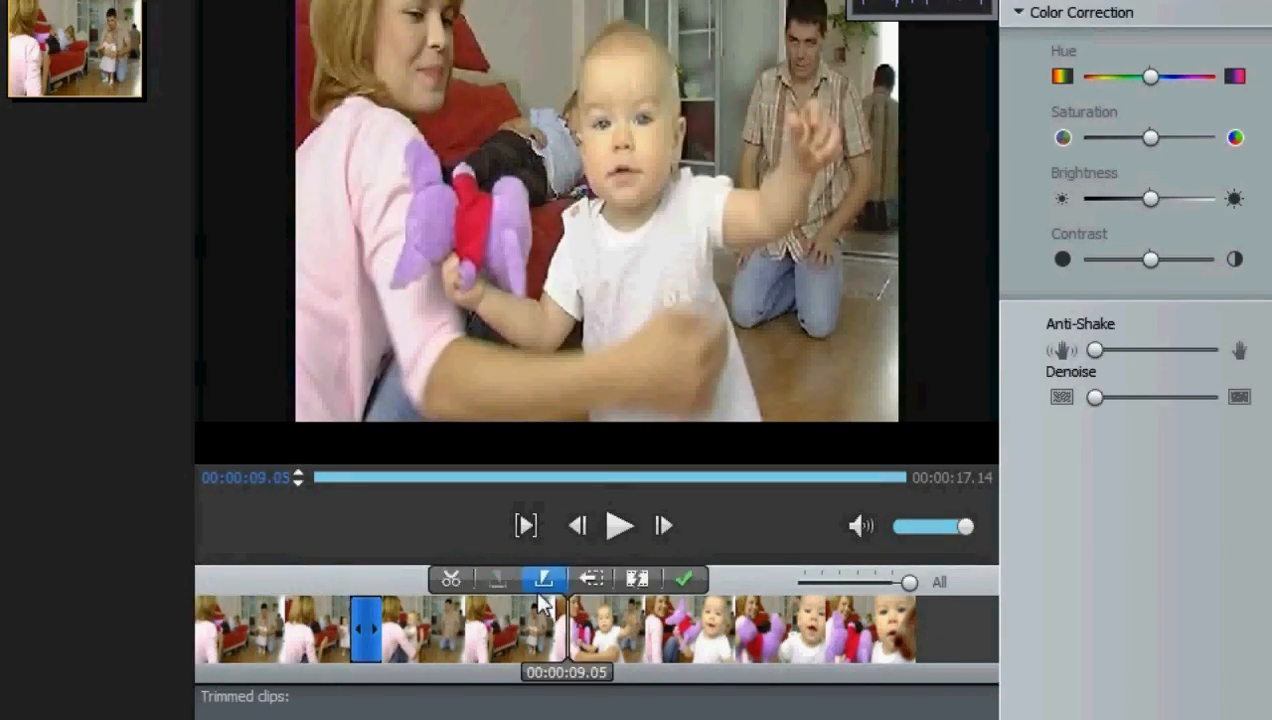
{"action": "left_click", "coordinate": [684, 578]}
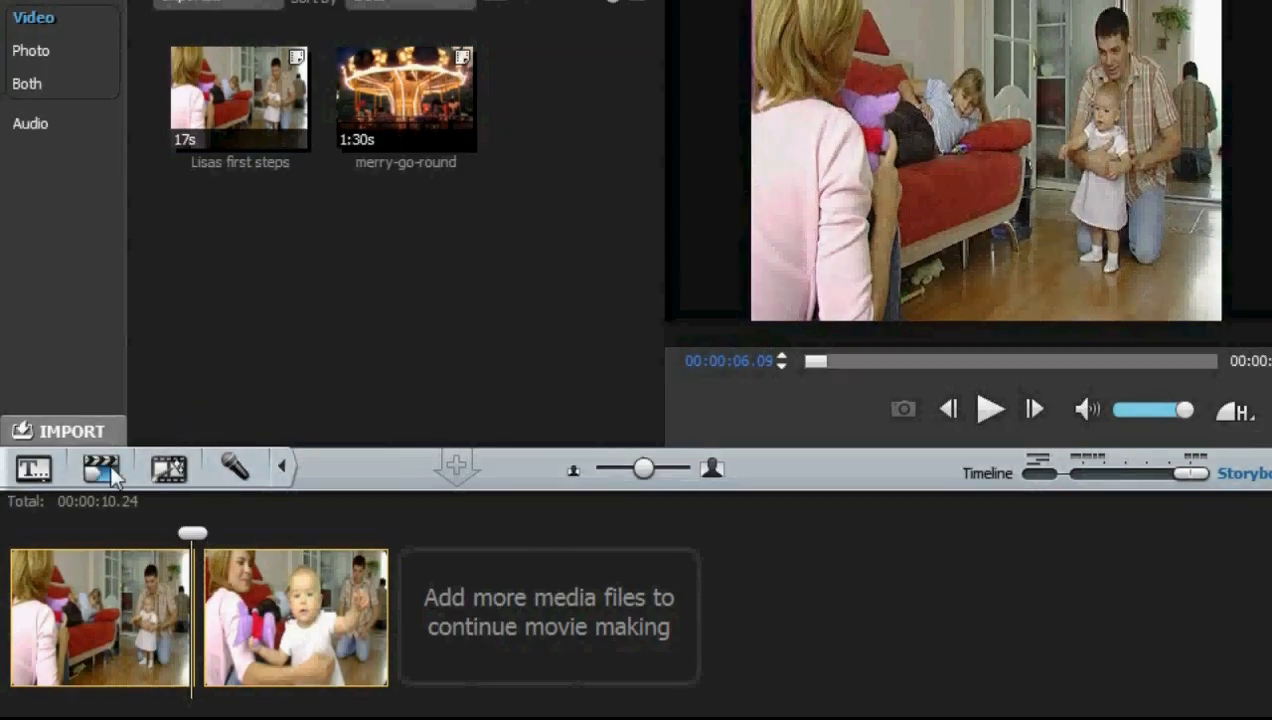
Apply a Dissolves-category transition between the two baby clips and preview it
{"action": "left_click", "coordinate": [100, 468]}
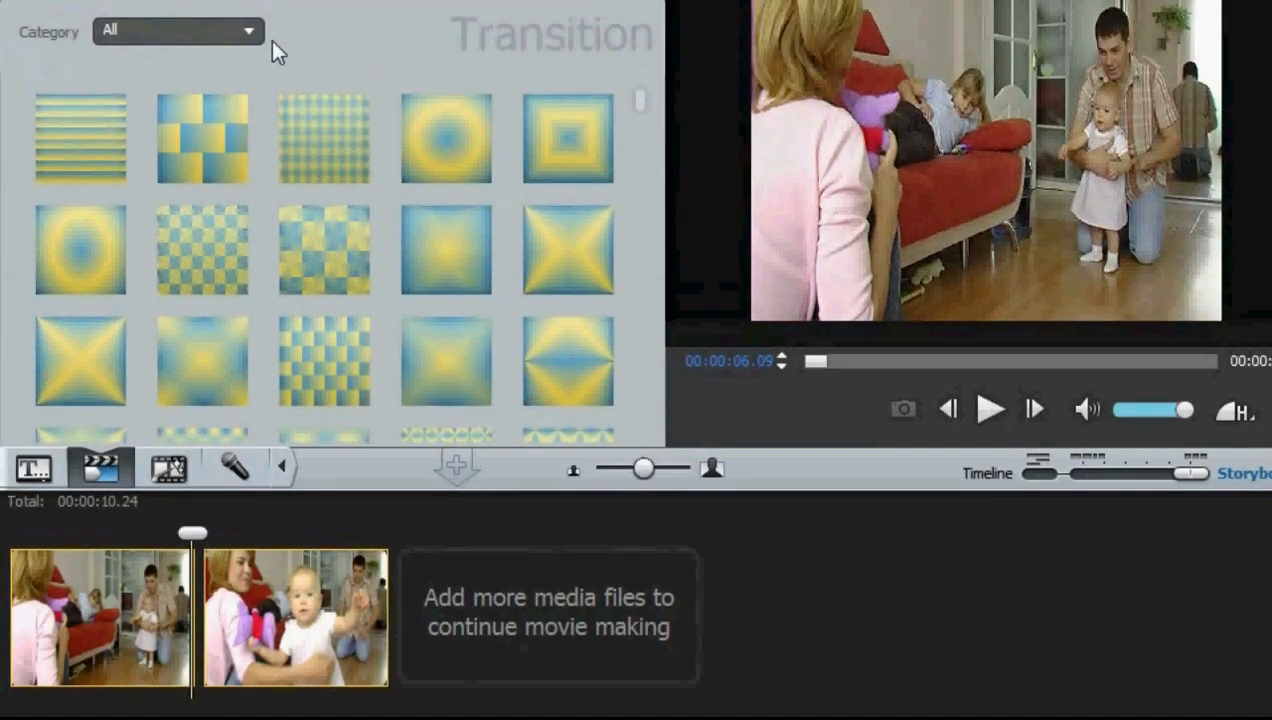
{"action": "left_click", "coordinate": [178, 30]}
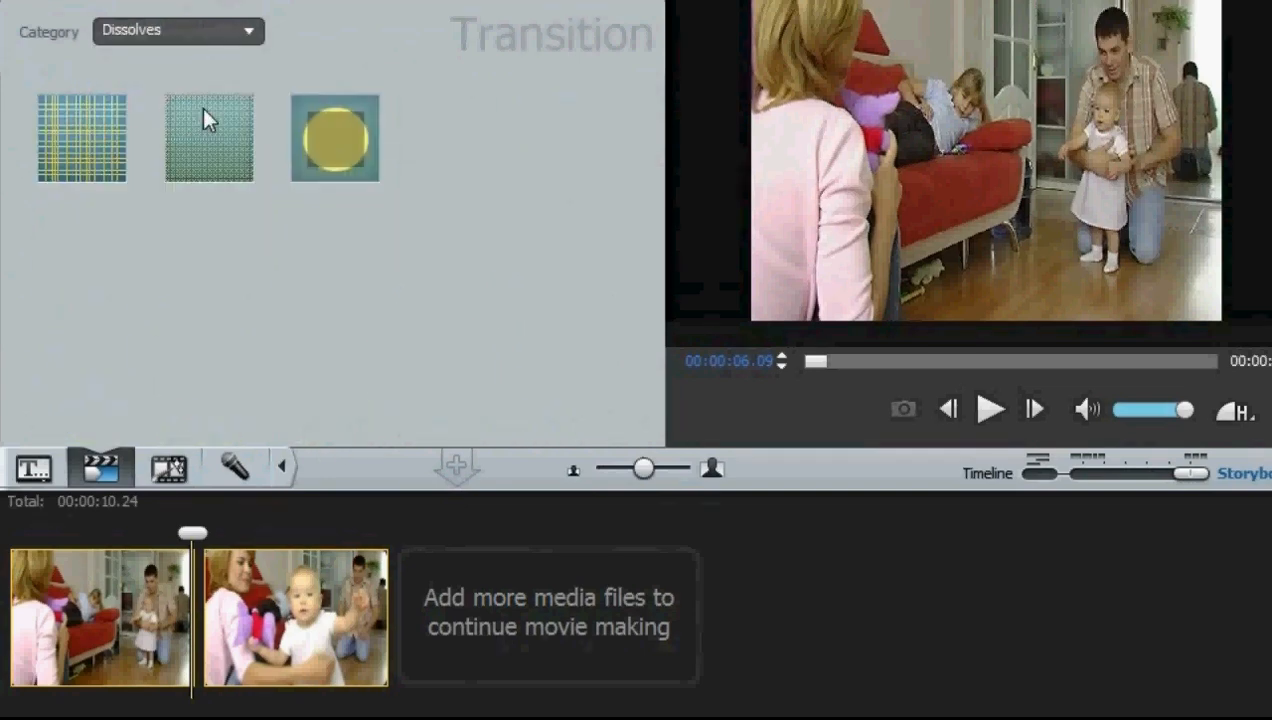
{"action": "left_click", "coordinate": [334, 137]}
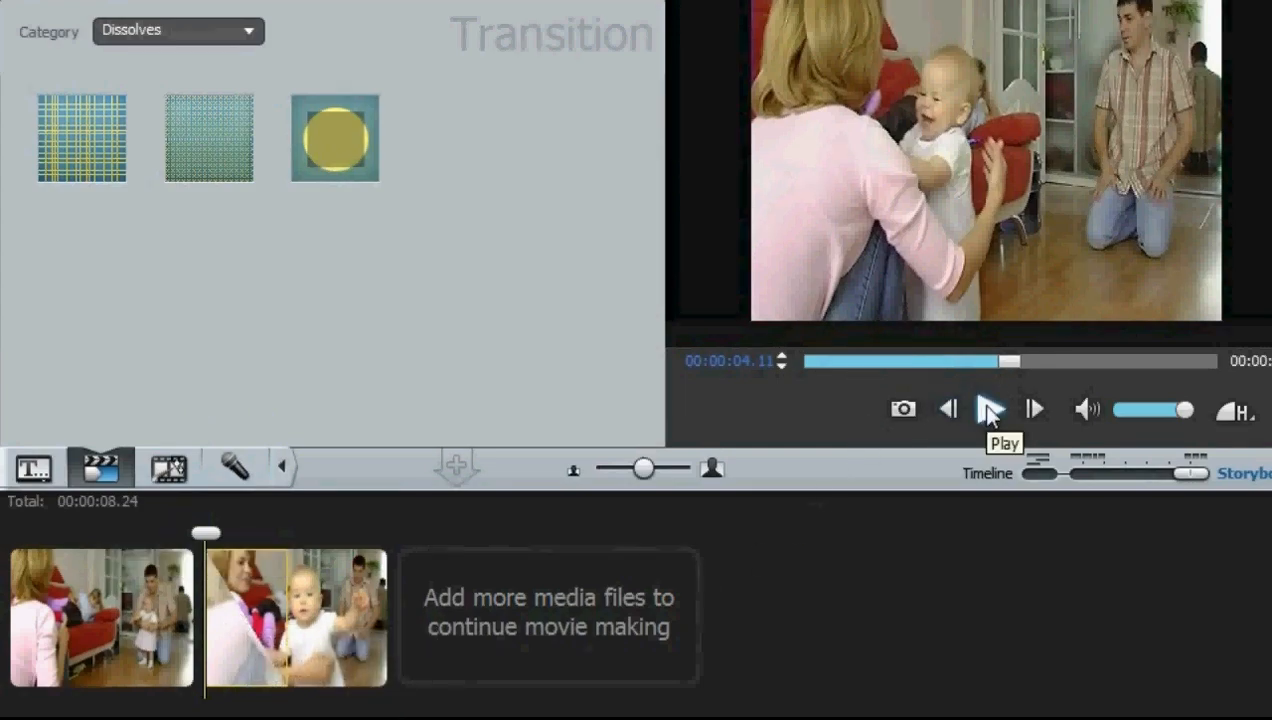
{"action": "left_click", "coordinate": [990, 409]}
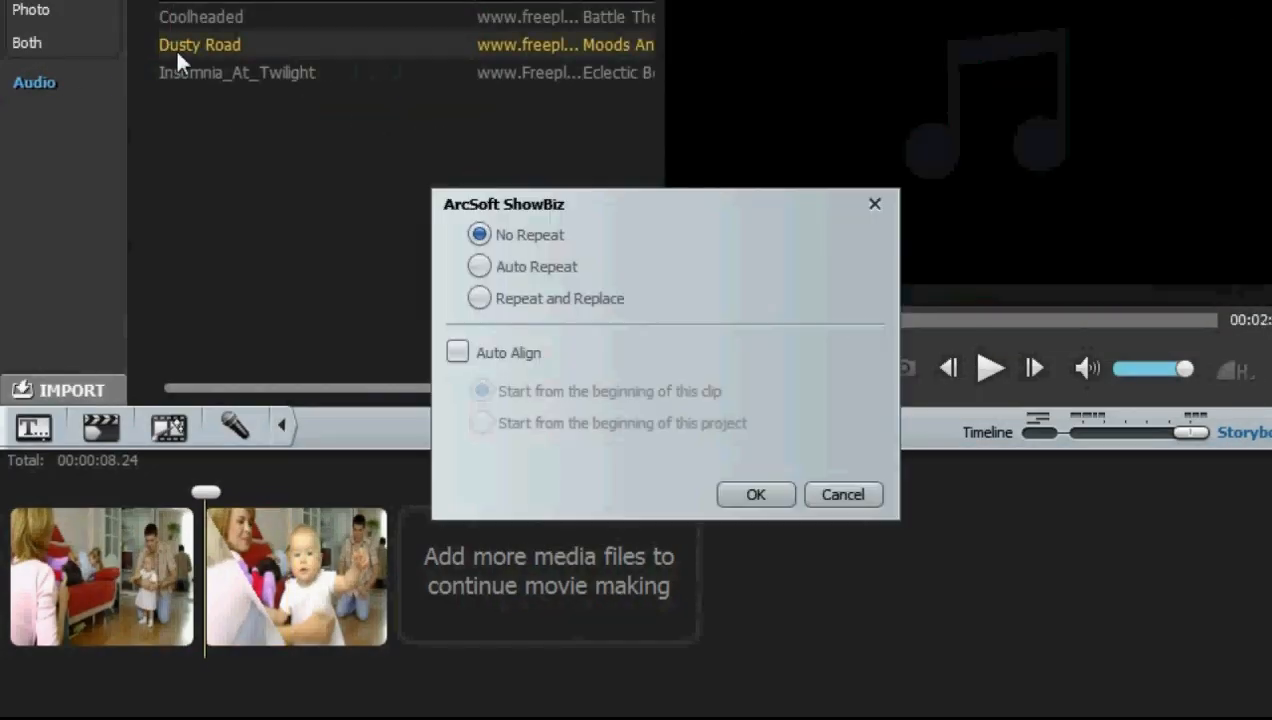
Add Dusty Road music with Auto Align, starting from the beginning of the project
{"action": "left_click", "coordinate": [457, 352]}
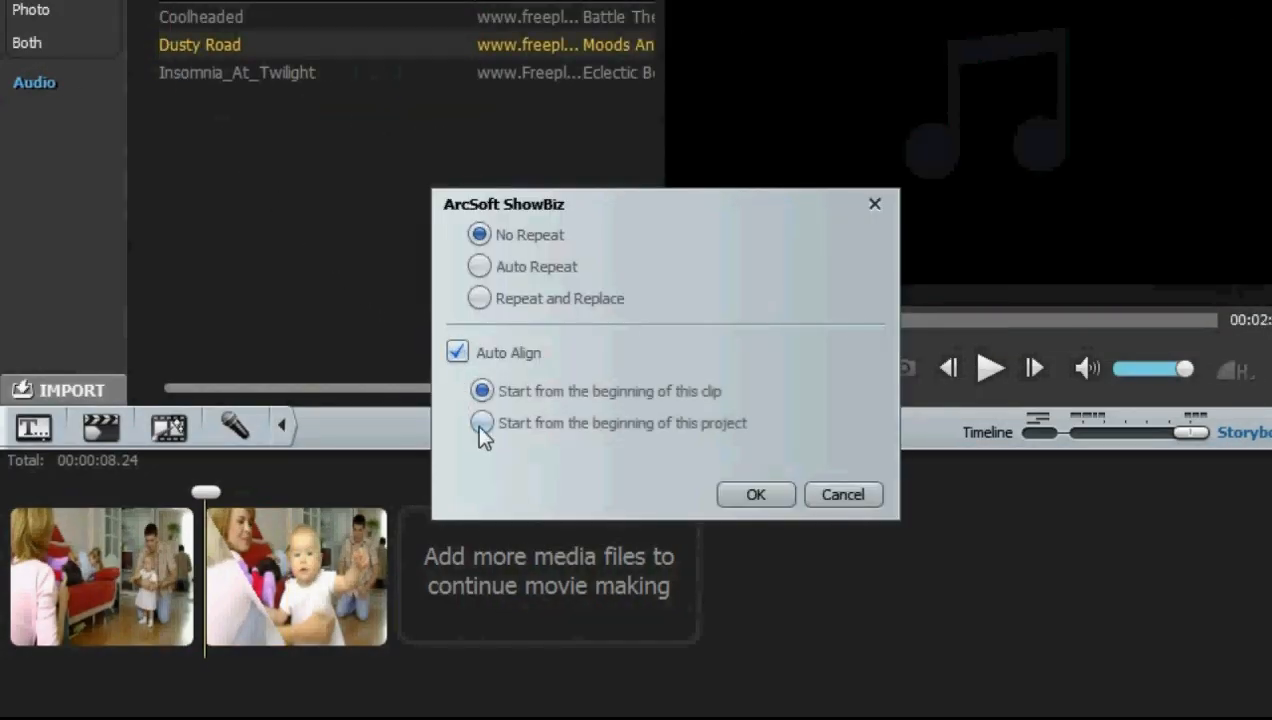
{"action": "left_click", "coordinate": [755, 494]}
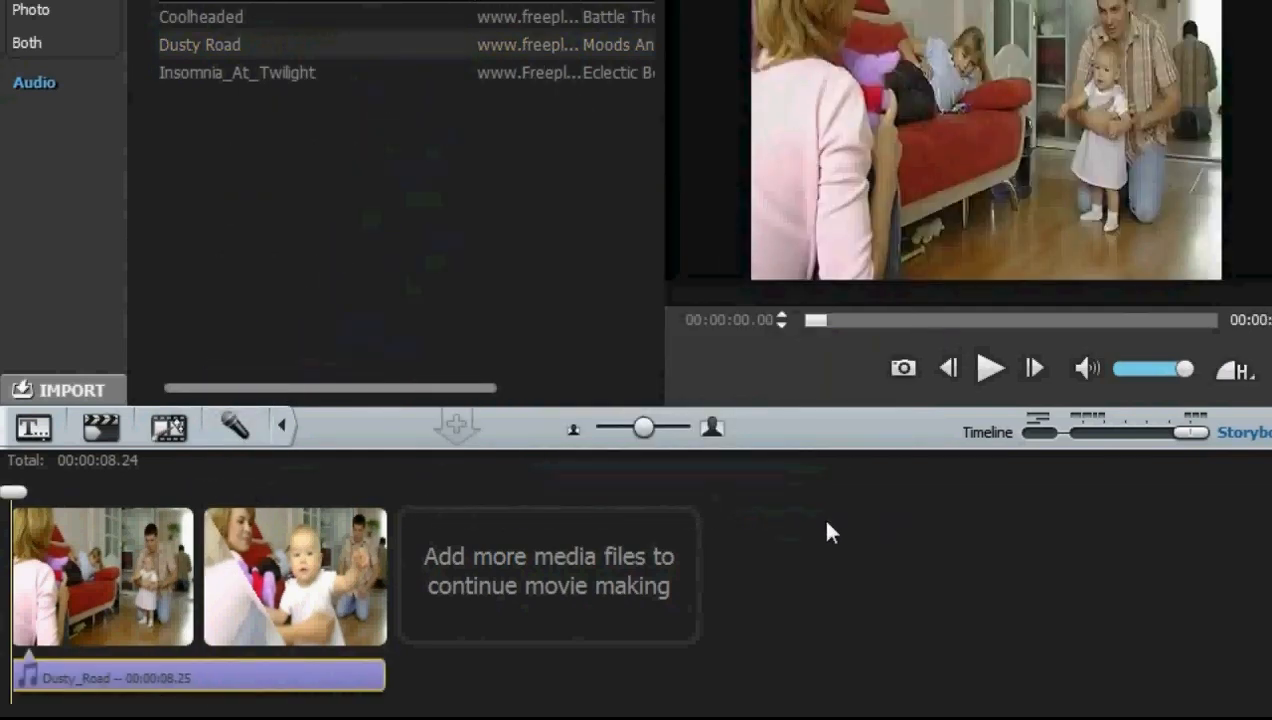
{"action": "left_click", "coordinate": [990, 368]}
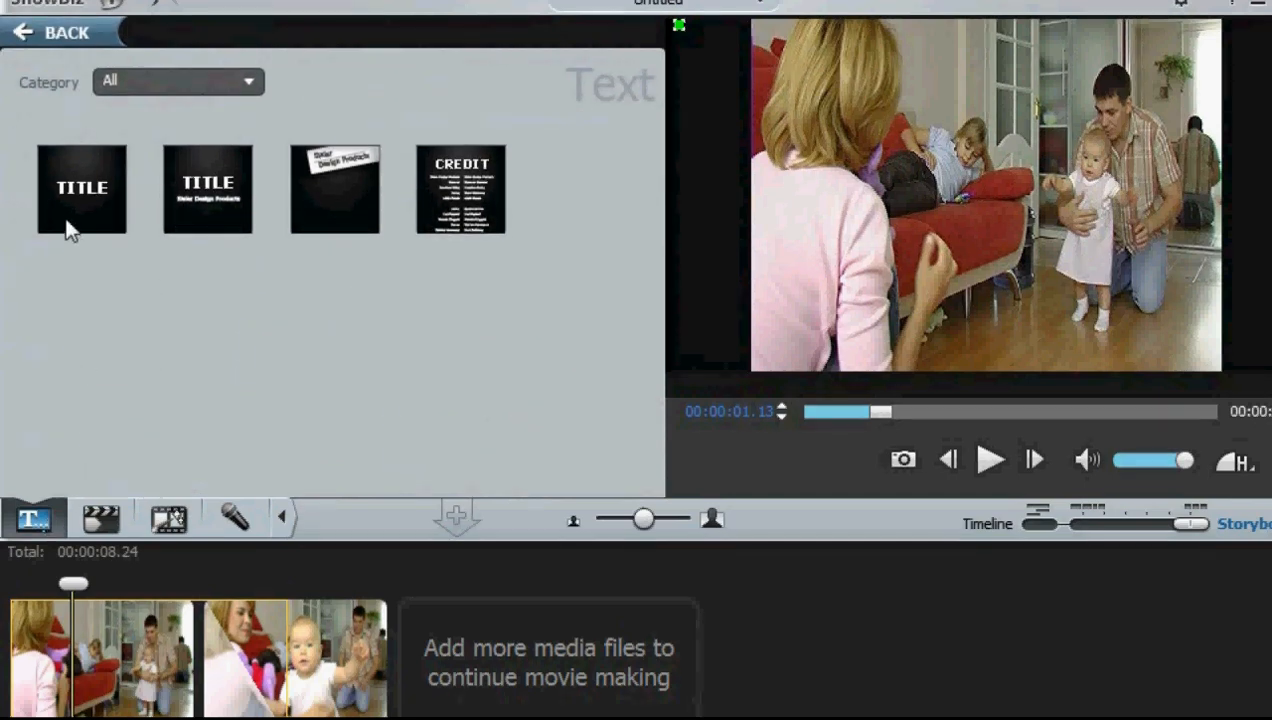
Add the first TITLE template over the opening clip reading 'My First Steps'
{"action": "double_click", "coordinate": [82, 188]}
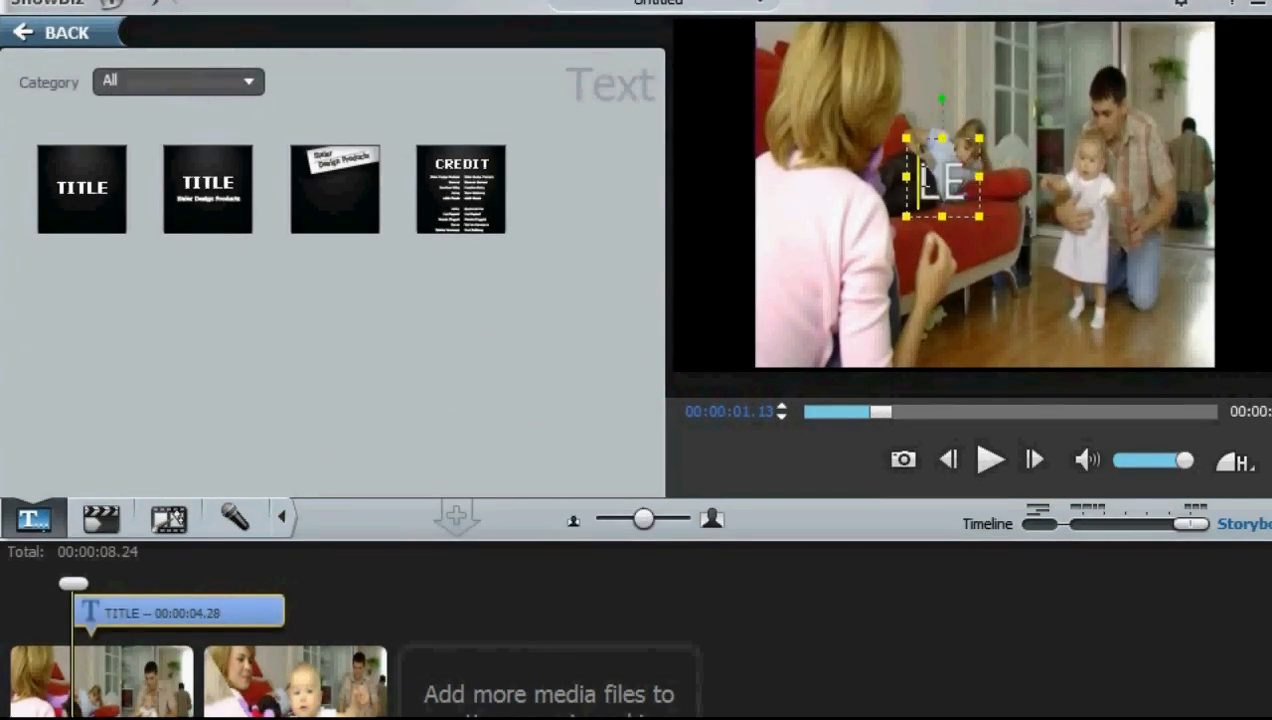
{"action": "type", "text": "My First Steps"}
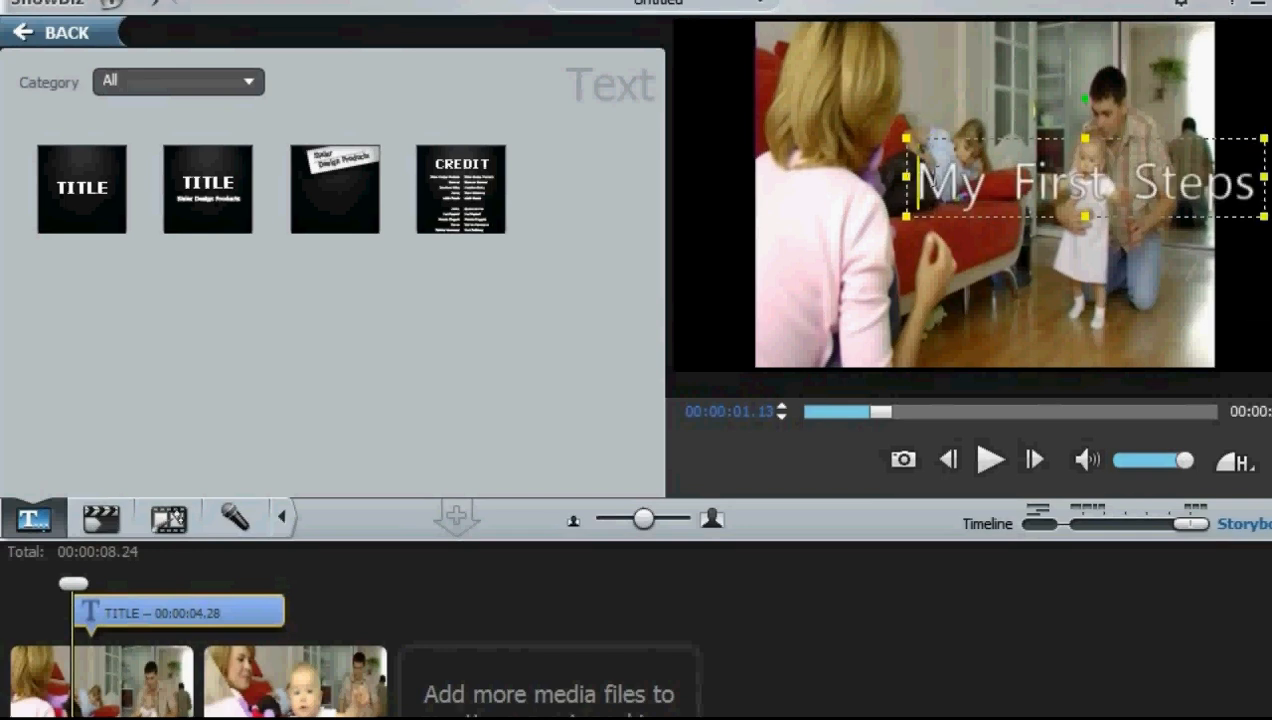
{"action": "left_click", "coordinate": [1040, 250]}
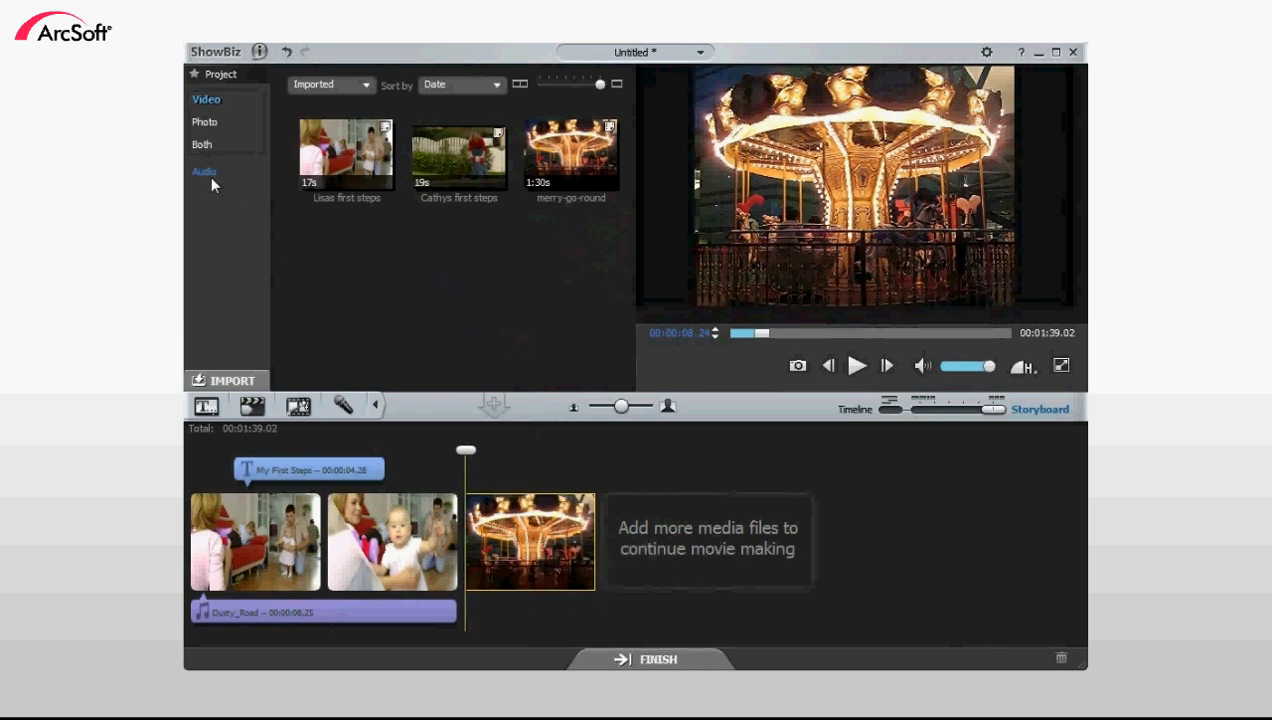
Place Coolheaded music after the merry-go-round clip and switch to Timeline view
{"action": "left_click", "coordinate": [204, 171]}
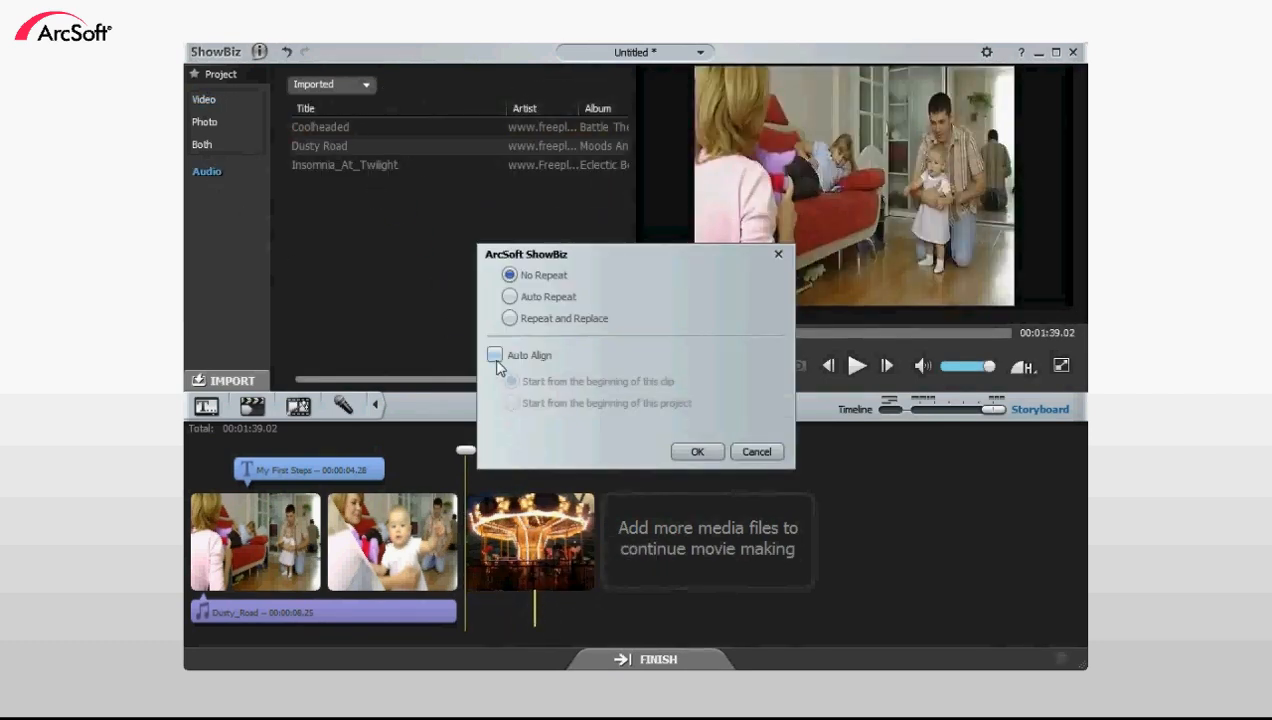
{"action": "left_click", "coordinate": [697, 451]}
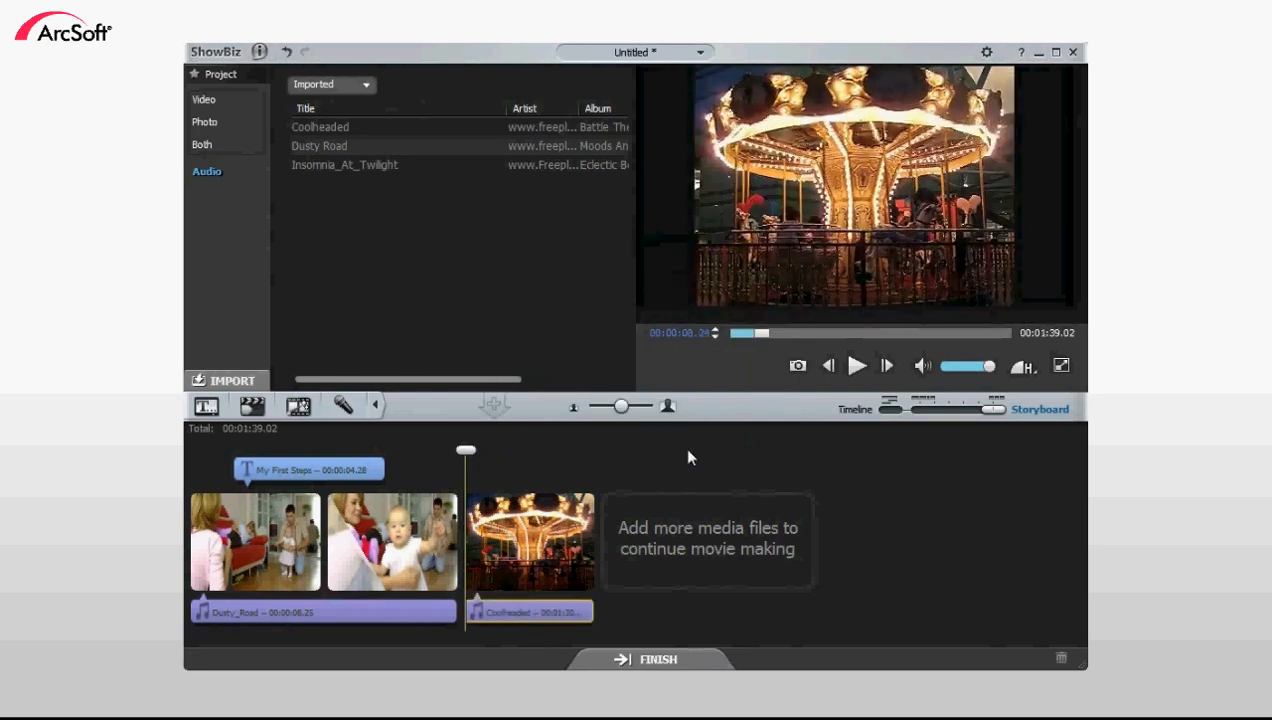
{"action": "left_click", "coordinate": [889, 408]}
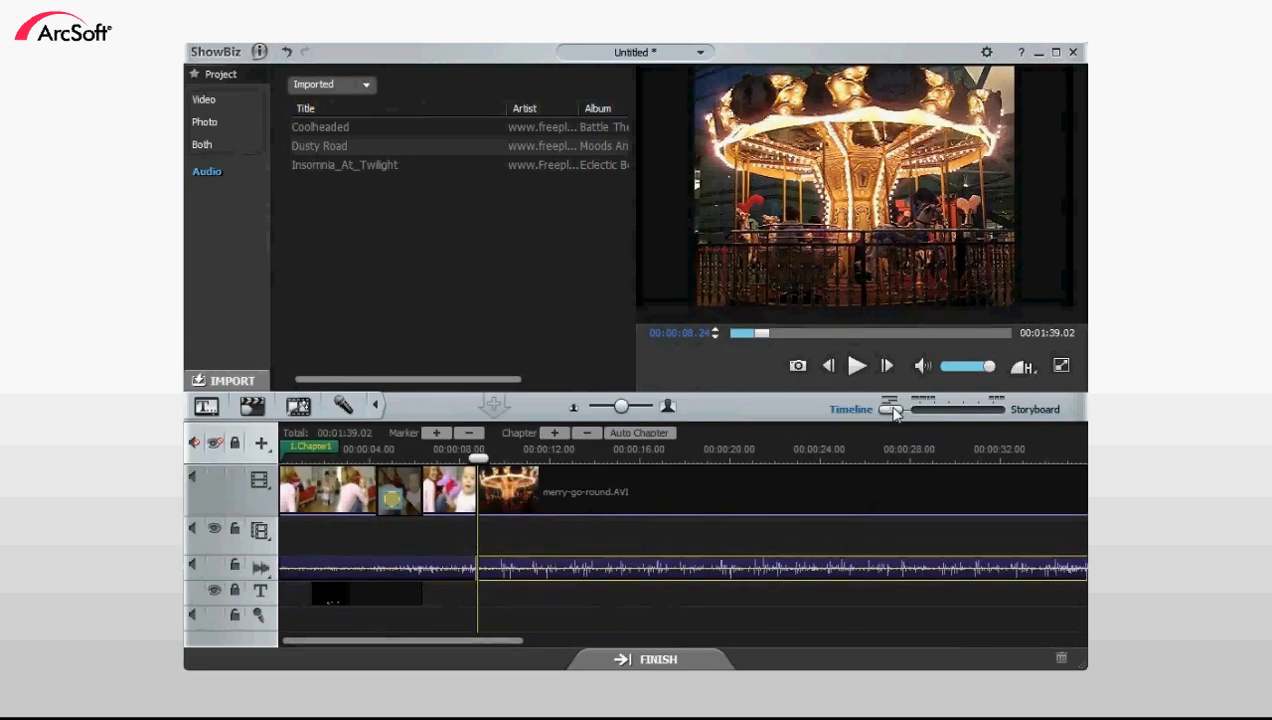
Overlay Cathys first steps as a small picture-in-picture, then go to FINISH
{"action": "left_click", "coordinate": [204, 99]}
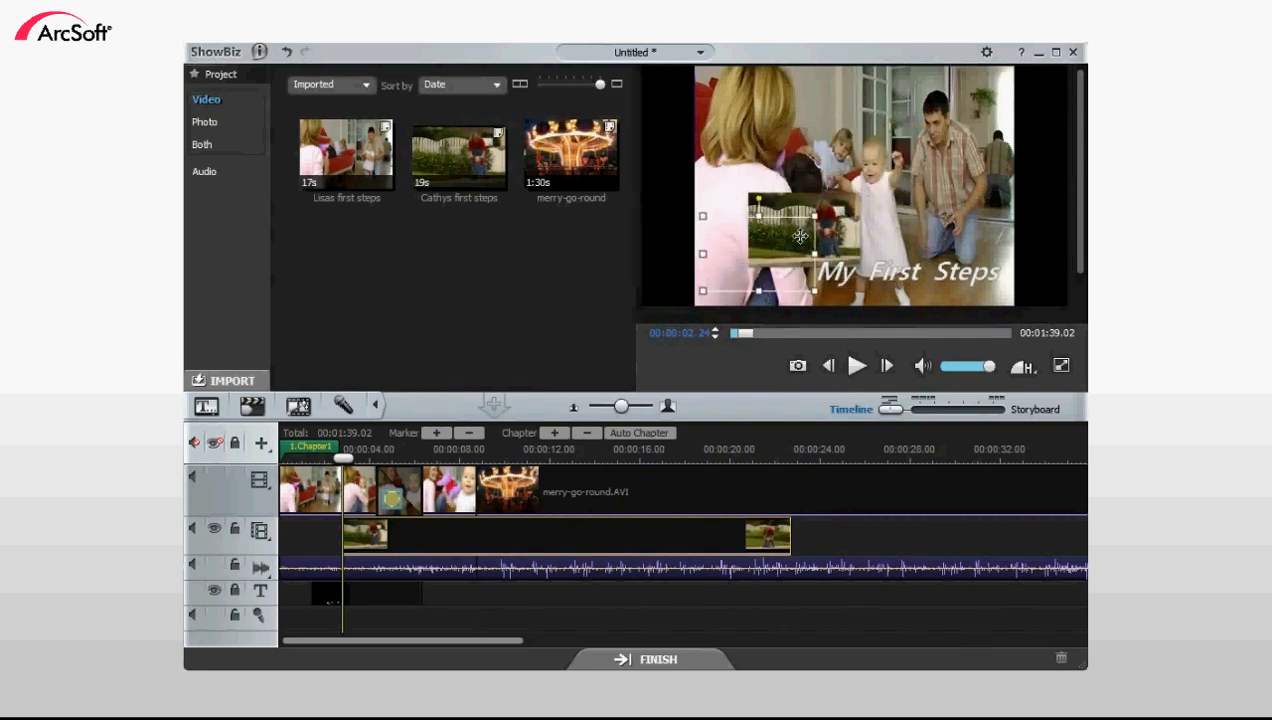
{"action": "left_click", "coordinate": [651, 659]}
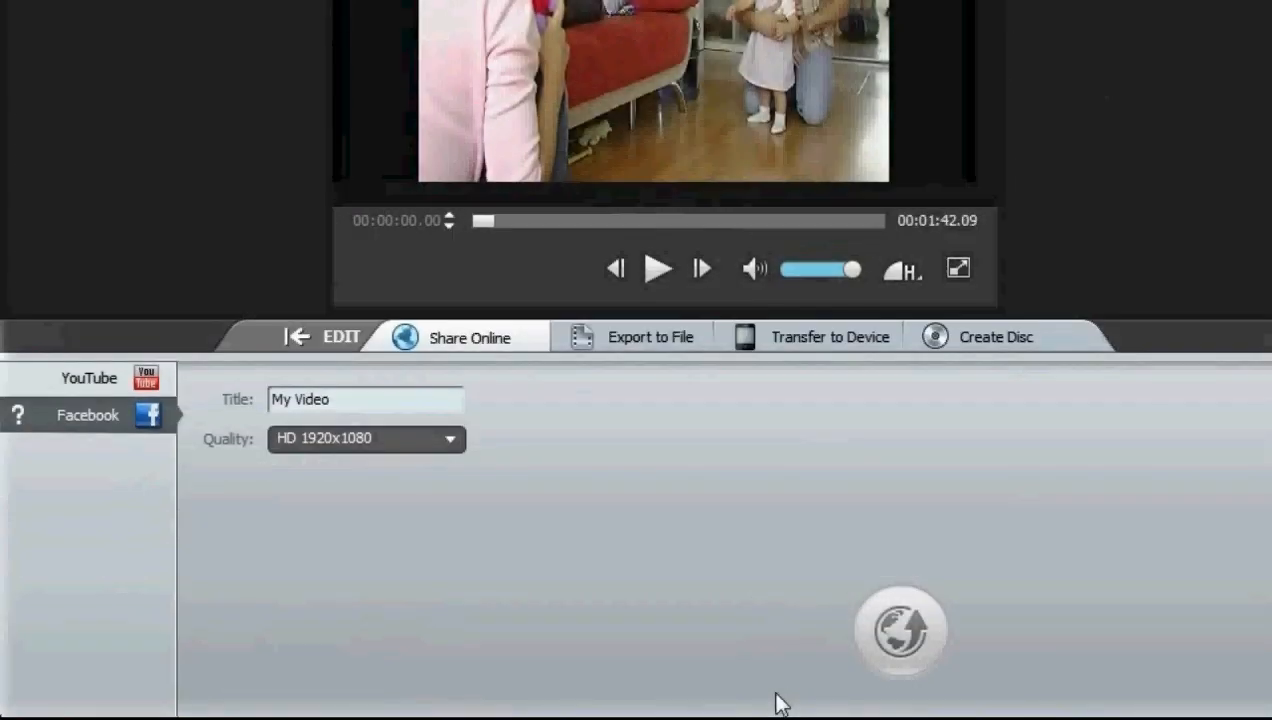
Choose YouTube and enter 'My First Steps.' as tags and description, keeping HD 1920x1080
{"action": "left_click", "coordinate": [90, 378]}
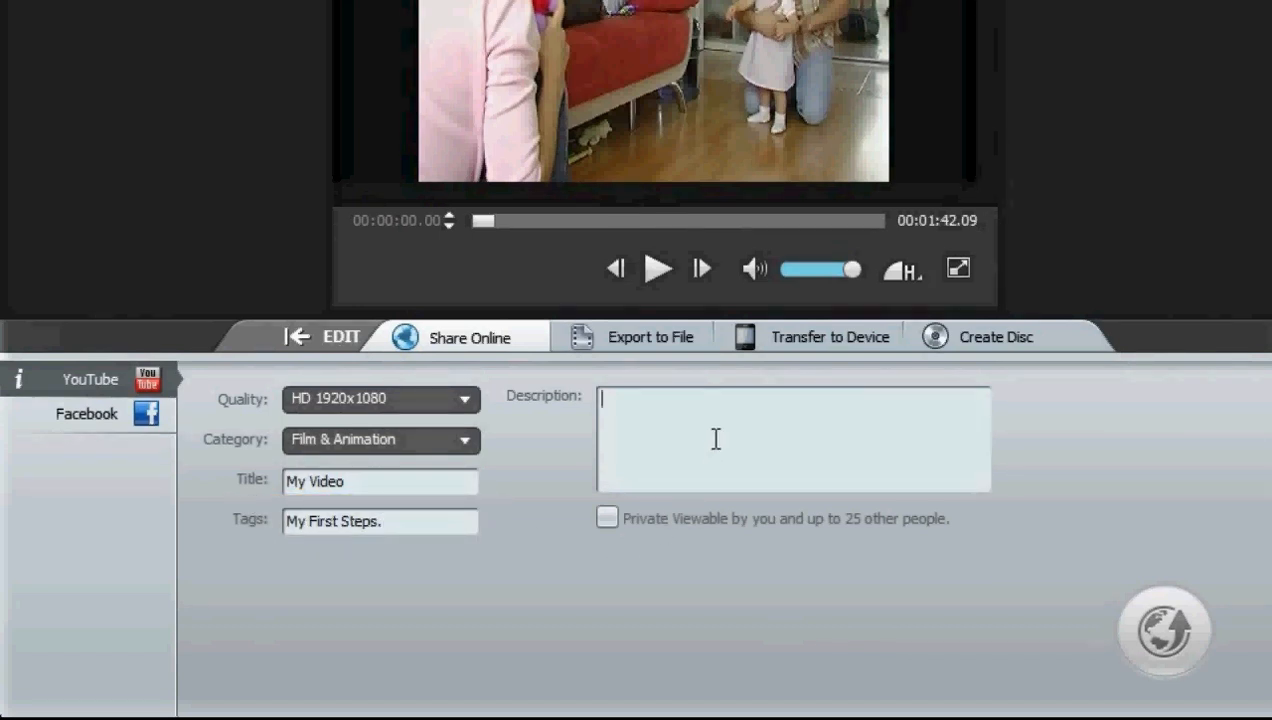
{"action": "type", "text": "My First Steps."}
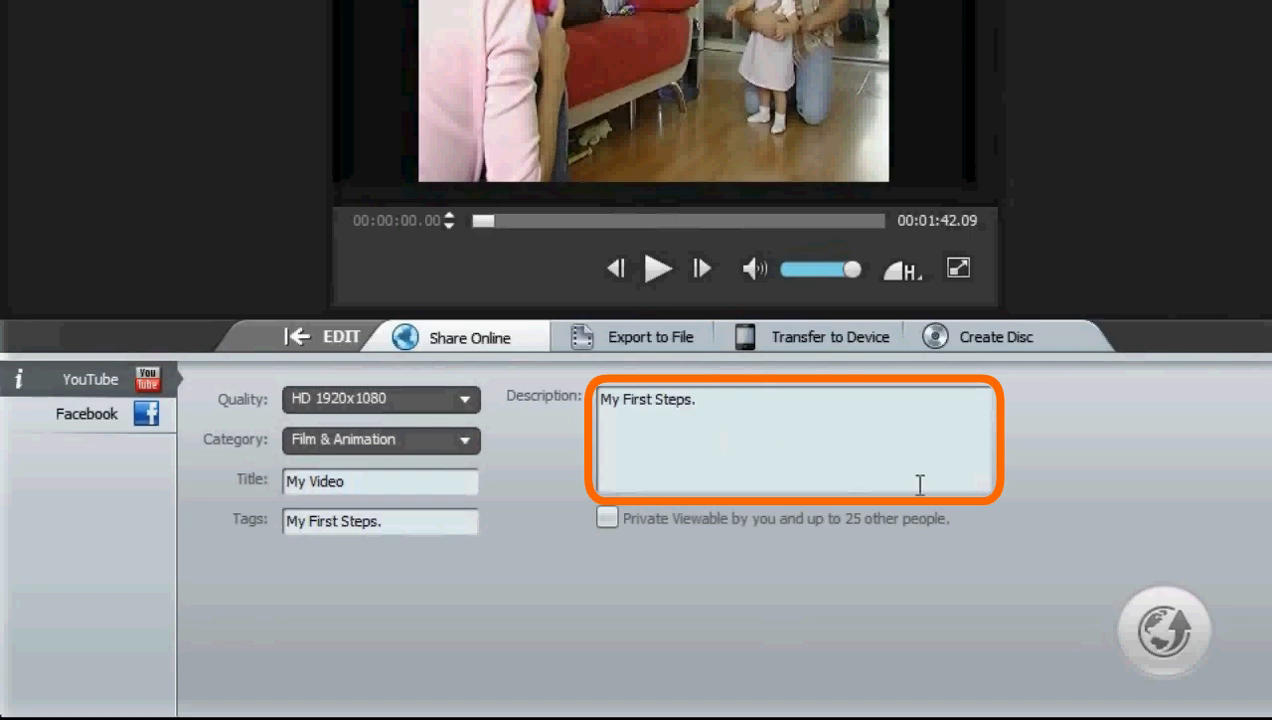
{"action": "mouse_move", "coordinate": [1160, 617]}
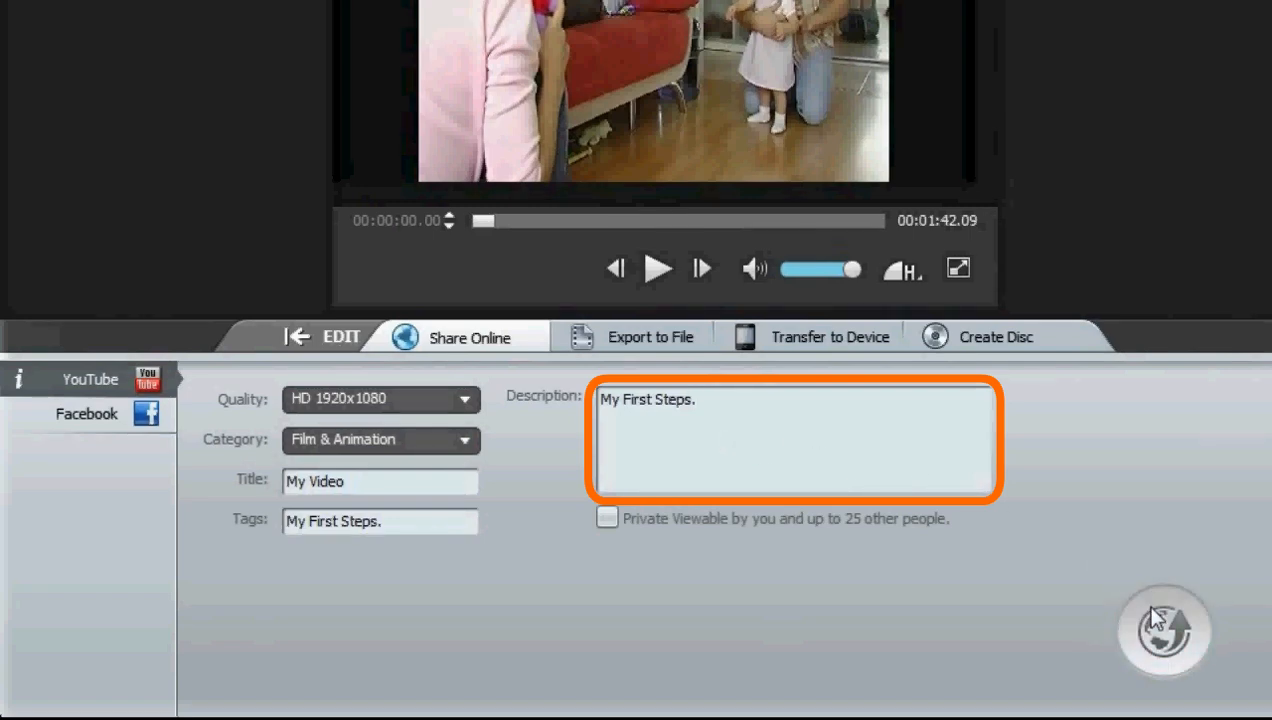